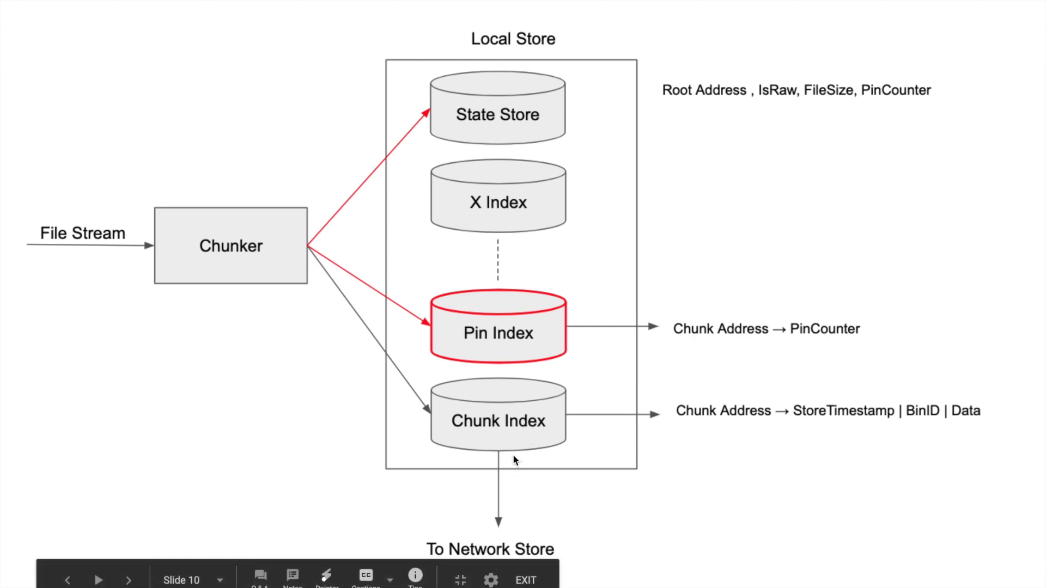
- Advance from the local store diagram to slide 11, Local Pinning in Swarm
{"action": "left_click", "coordinate": [97, 580]}
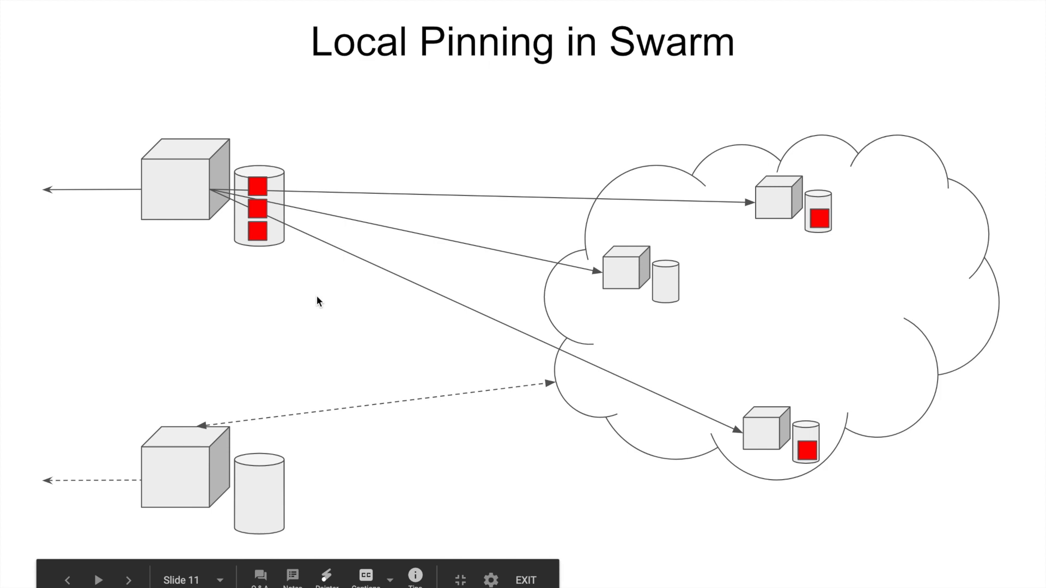
{"action": "mouse_move", "coordinate": [184, 417]}
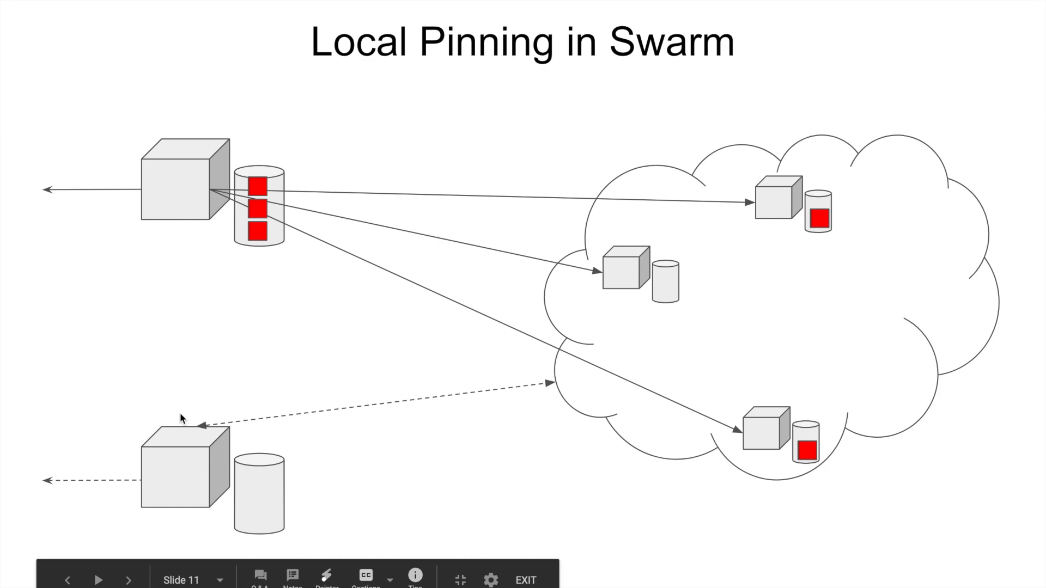
{"action": "mouse_move", "coordinate": [152, 447]}
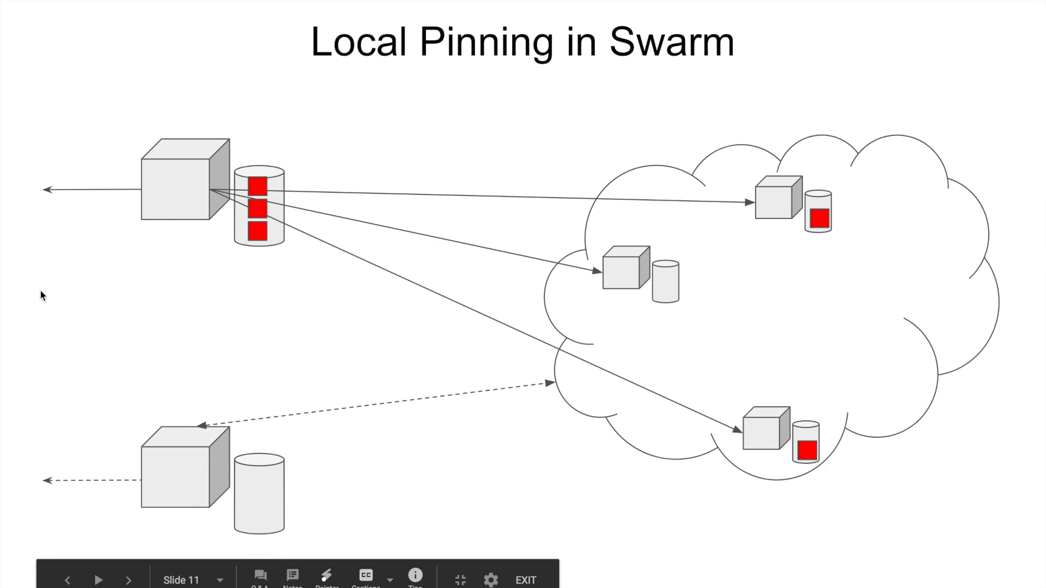
{"action": "mouse_move", "coordinate": [192, 209]}
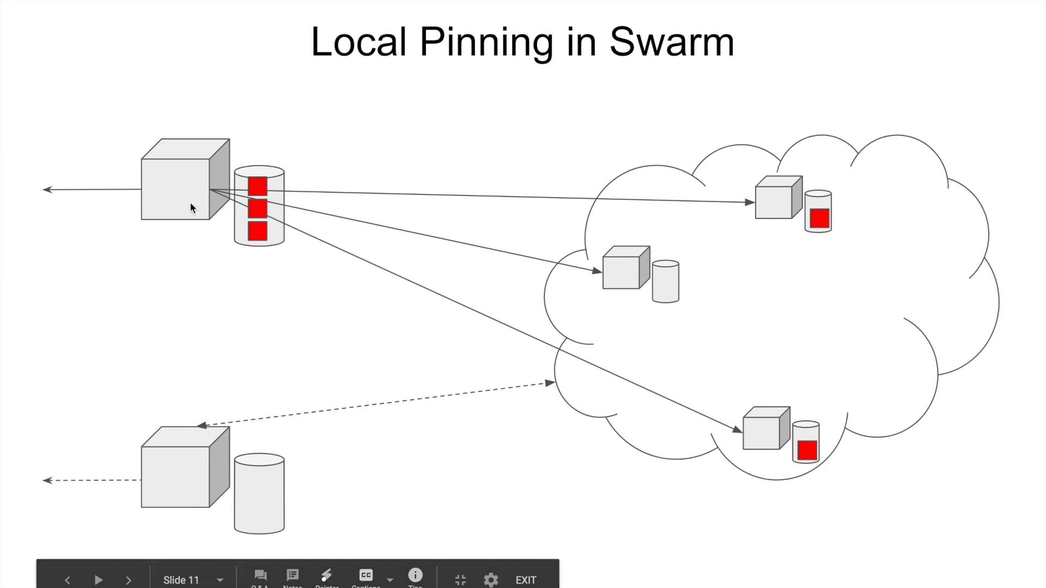
{"action": "left_click", "coordinate": [98, 580]}
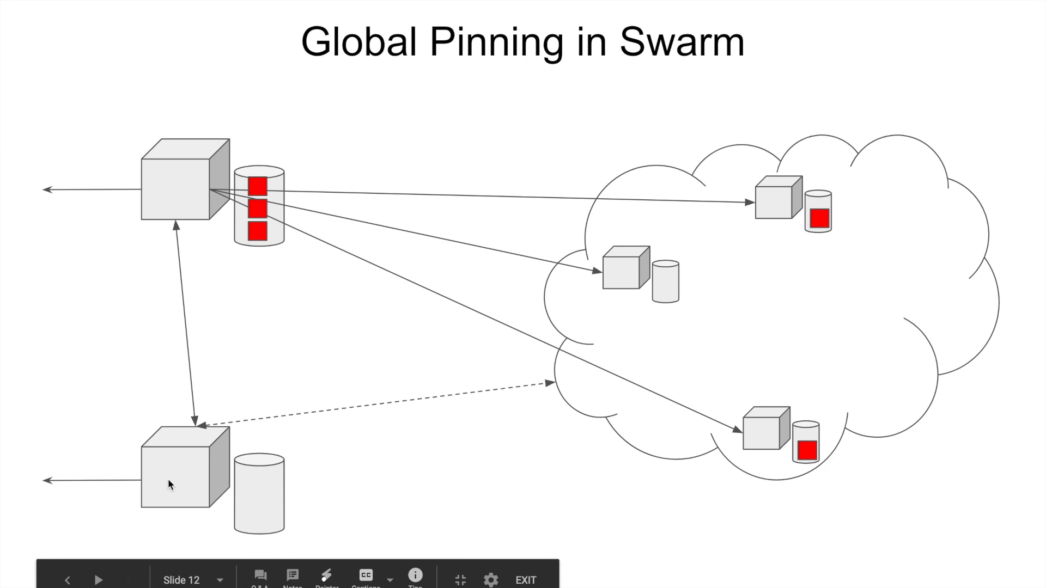
{"action": "mouse_move", "coordinate": [25, 478]}
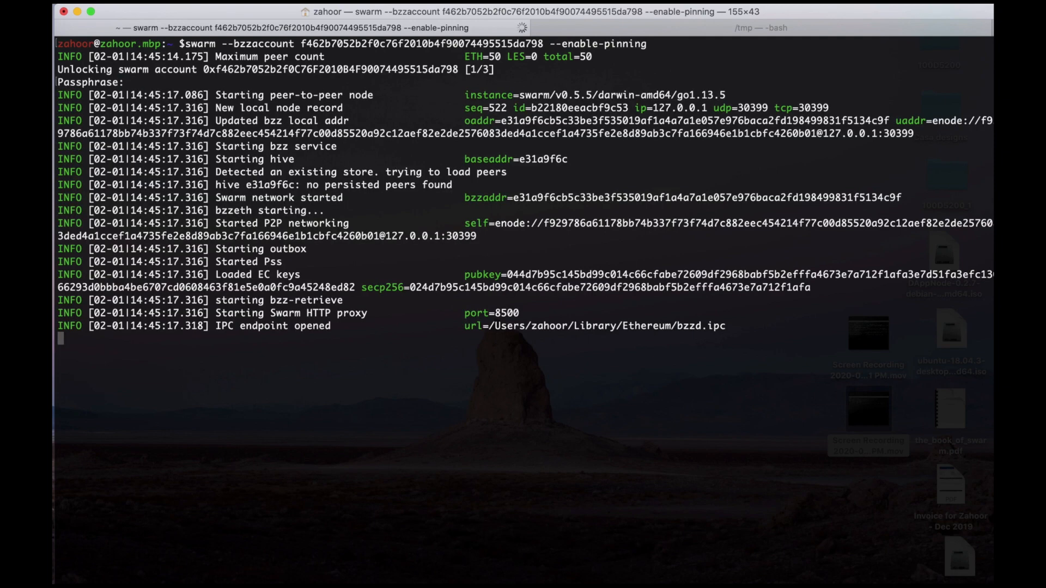
- In the /tmp shell, write a curl POST uploading oneGBrandomFile.txt with the x-swarm-pin: true header
{"action": "left_click", "coordinate": [760, 29]}
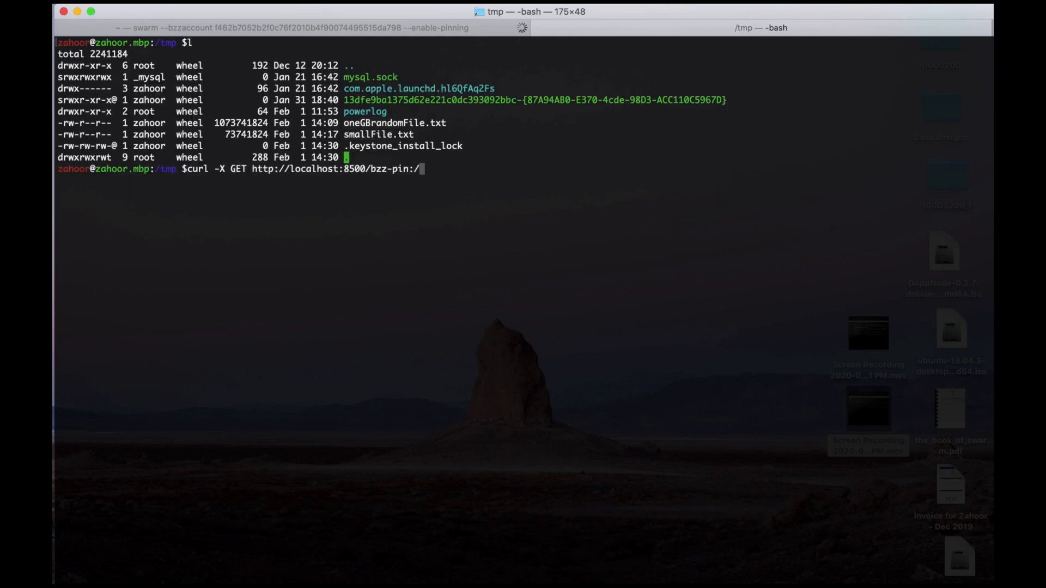
{"action": "type", "text": "curl -X POST -H \"Content-Type: text/plain\" -H \"x-swarm-pin: true\"  --data \"oneGBrandomFile.txt\" http://localhost:8500/bzz:/"}
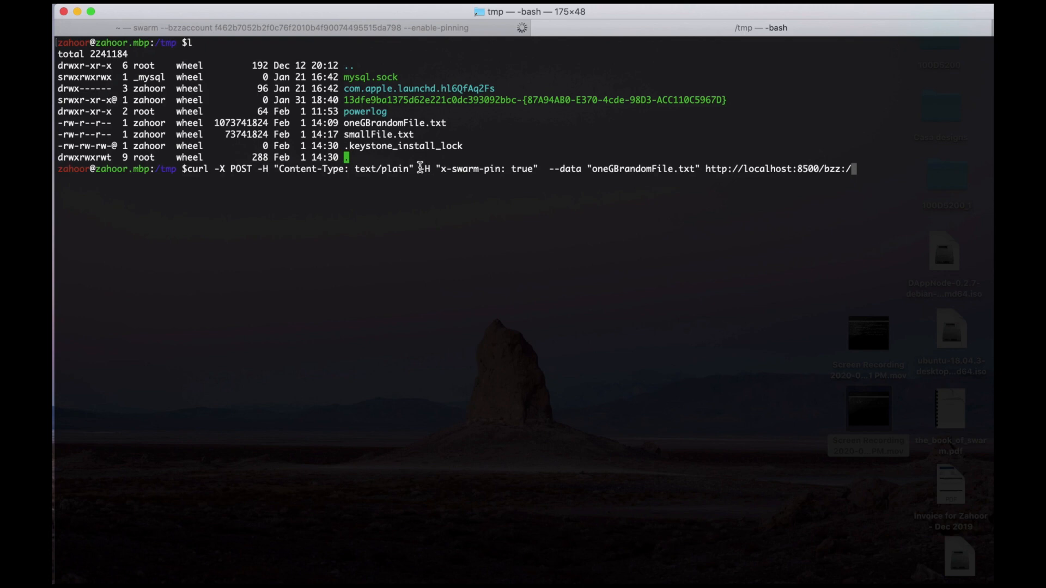
- Run the pinned upload, then list bzz-pin:/ showing the returned address with PinCounter 1
{"action": "left_click_drag", "start_coordinate": [416, 168], "coordinate": [540, 168]}
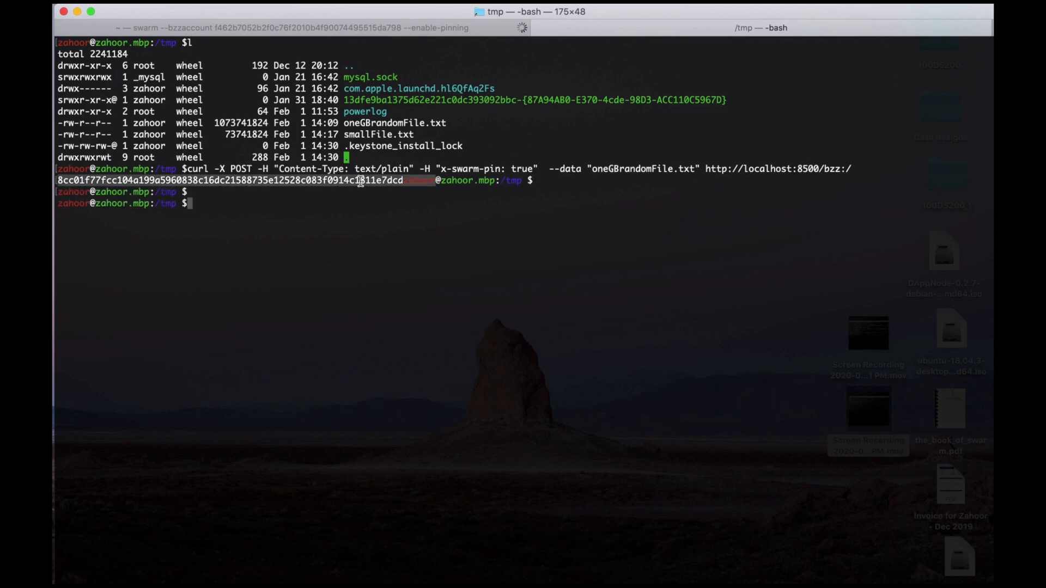
{"action": "type", "text": "curl -X POST -H \"Content-Type: text/plain\" -H \"x-swarm-pin: true\"  --data \"oneGBrandomFile.txt\" http://localhost:8500/bzz:/"}
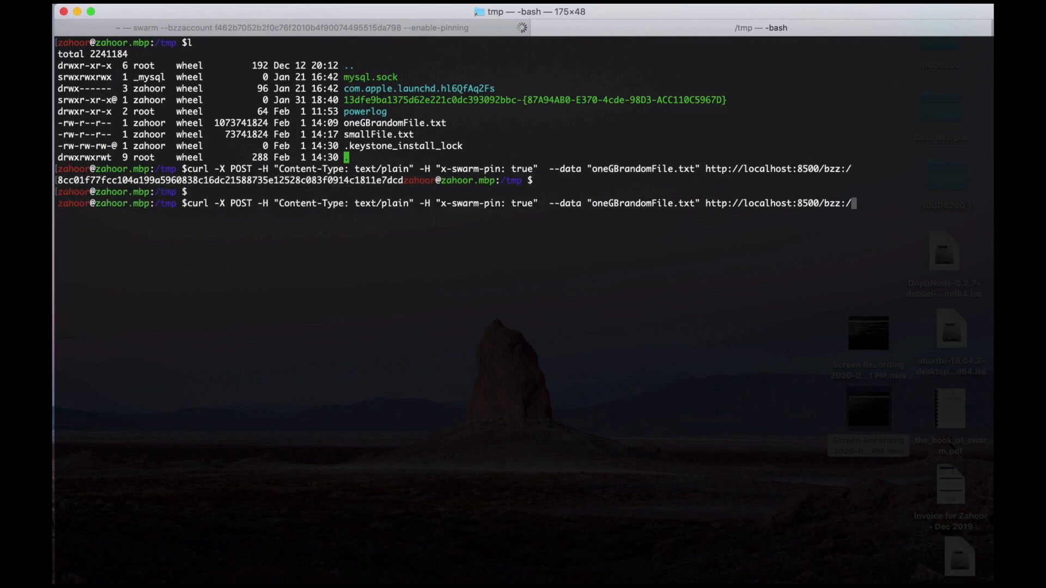
{"action": "type", "text": "curl -X GET http://localhost:8500/bzz-pin:/"}
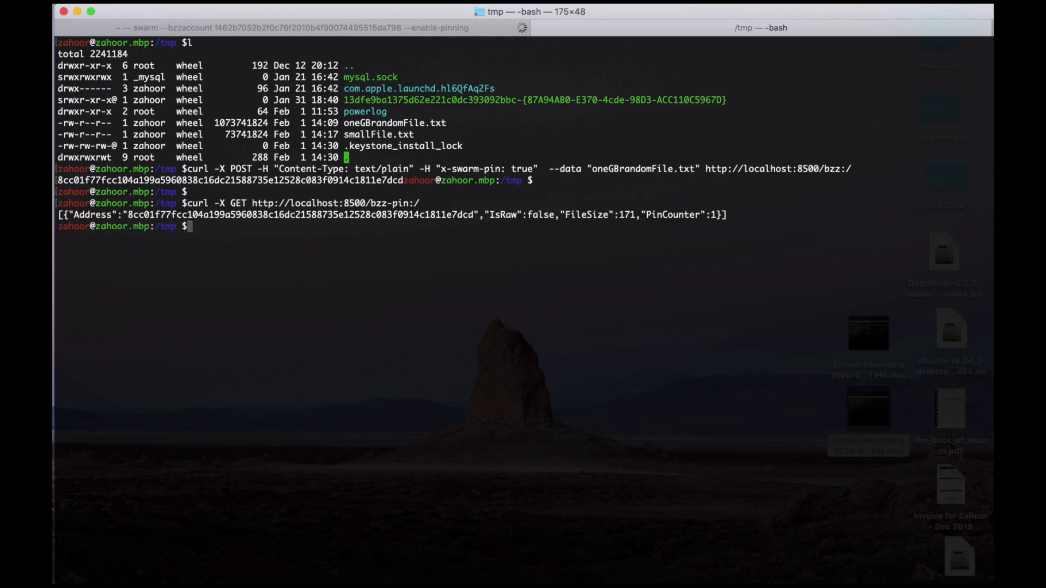
{"action": "double_click", "coordinate": [304, 215]}
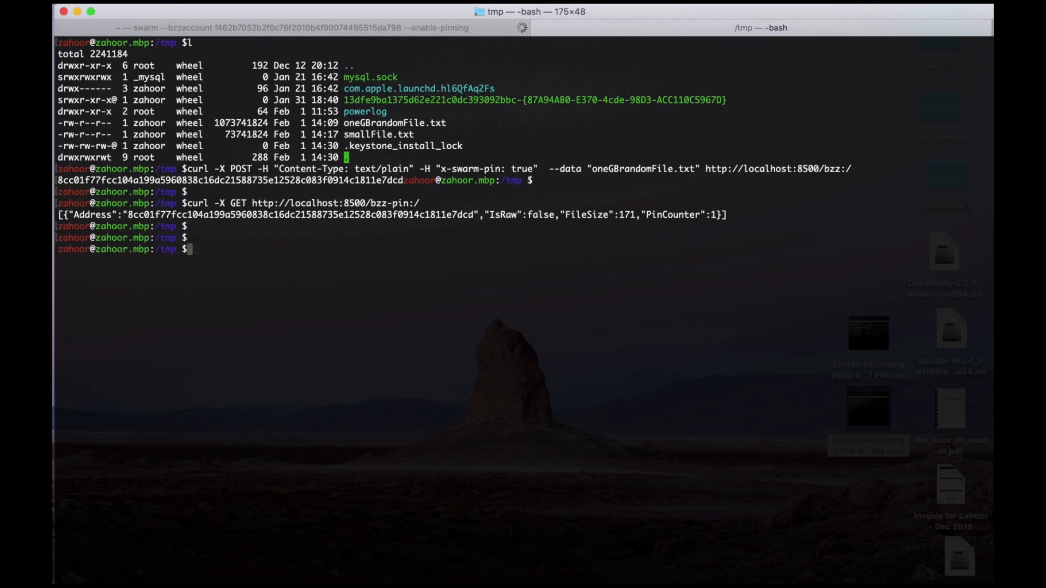
- Re-upload oneGBrandomFile.txt with pinning, getting the same hash and PinCounter 2
{"action": "type", "text": "curl -X POST -H \"Content-Type: text/plain\" -H \"x-swarm-pin: true\"  --data \"oneGBrandomFile.txt\" http://localhost:8500/bzz:/"}
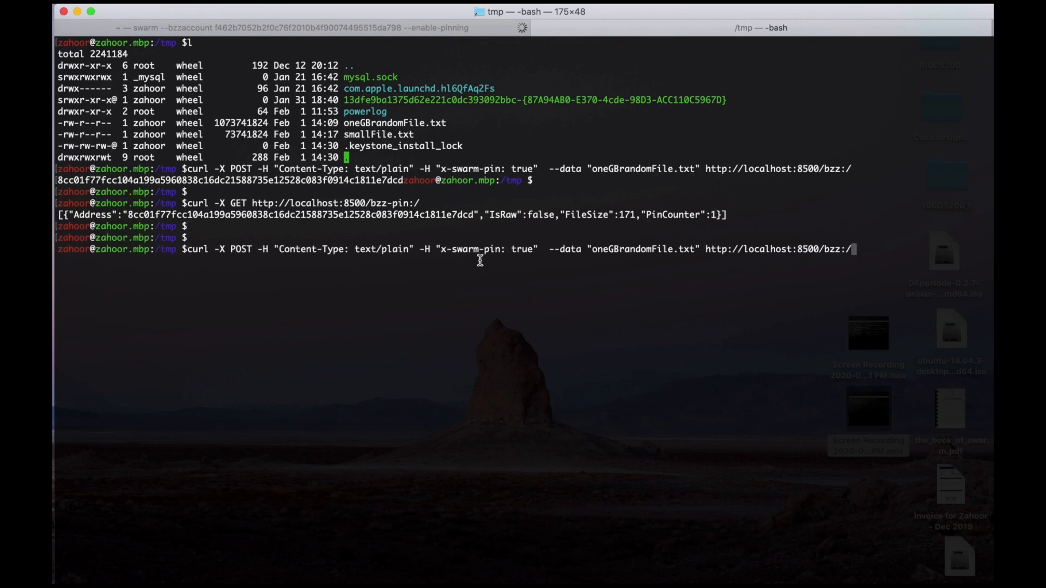
{"action": "double_click", "coordinate": [643, 248]}
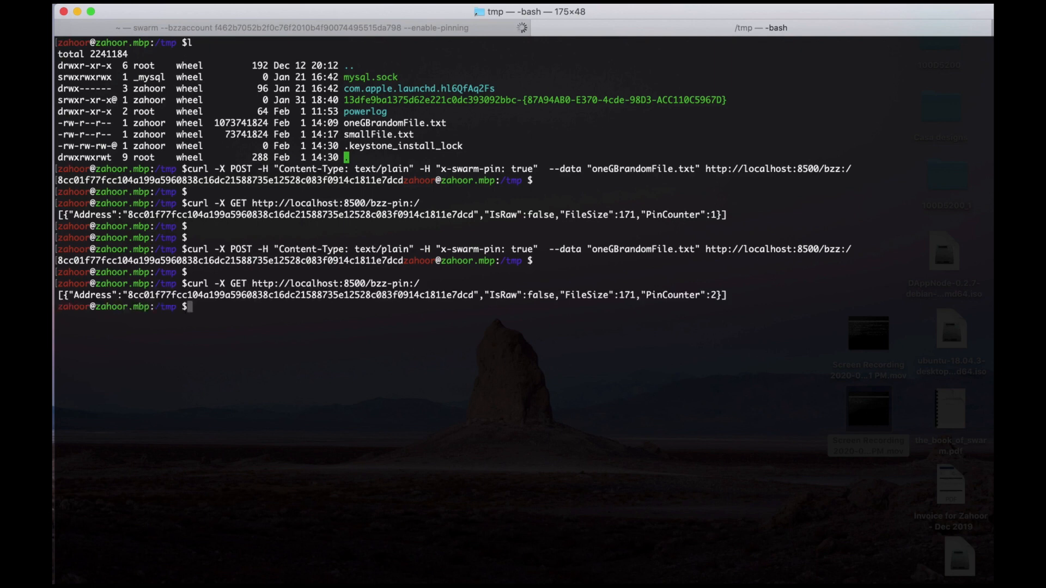
{"action": "mouse_move", "coordinate": [710, 294]}
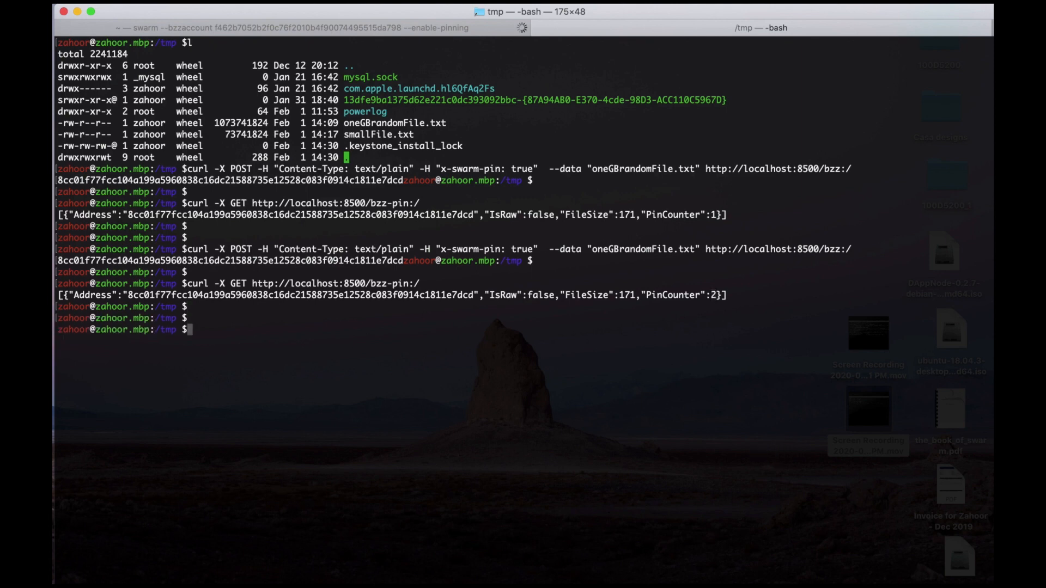
- Upload smallFile.txt with pinning and list pins, showing two entries with counters 2 and 1
{"action": "type", "text": "curl -X GET http://localhost:8500/bzz-pin:/"}
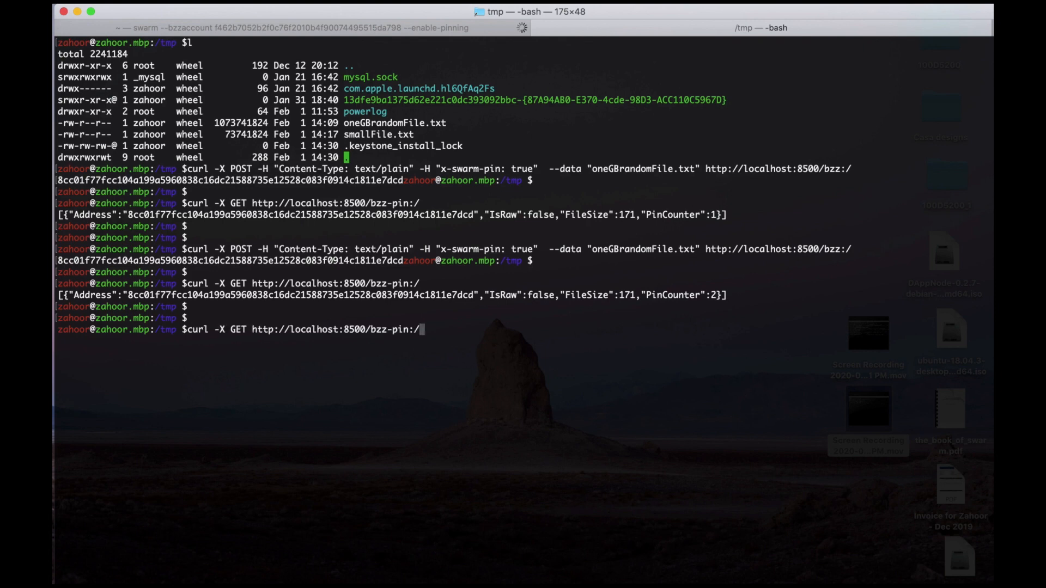
{"action": "type", "text": "curl -X POST -H \"Content-Type: text/plain\" -H \"x-swarm-pin: true\"  --data \"smallFile.txt\" http://localhost:8500/bzz:/"}
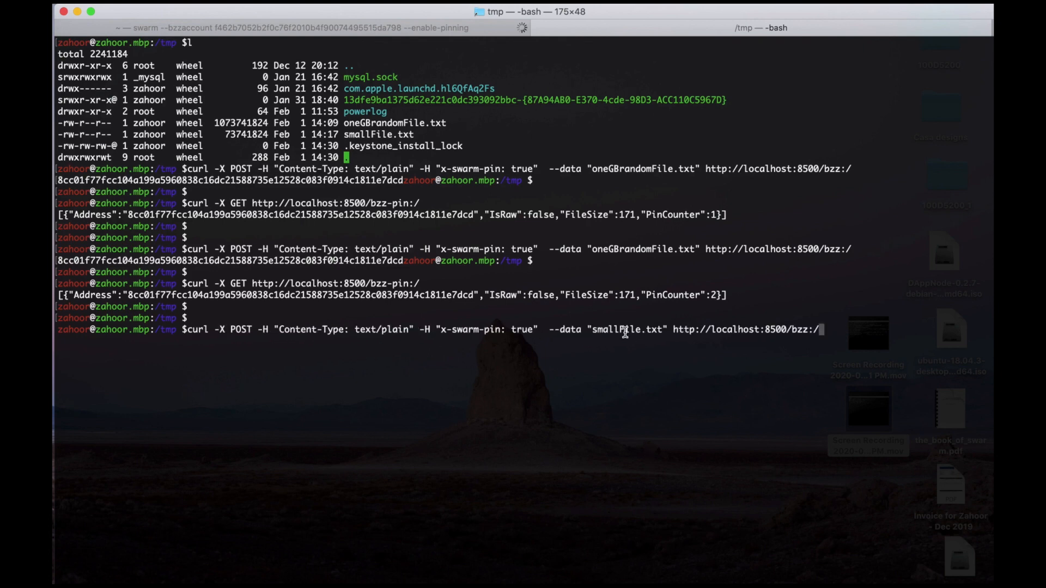
{"action": "double_click", "coordinate": [626, 329]}
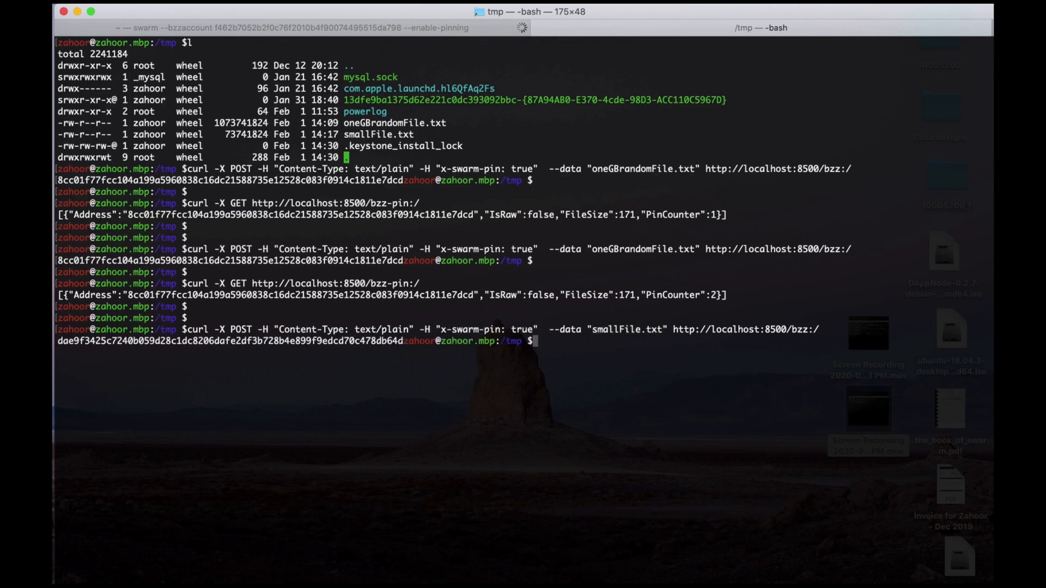
{"action": "type", "text": "curl -X GET http://localhost:8500/bzz-pin:/"}
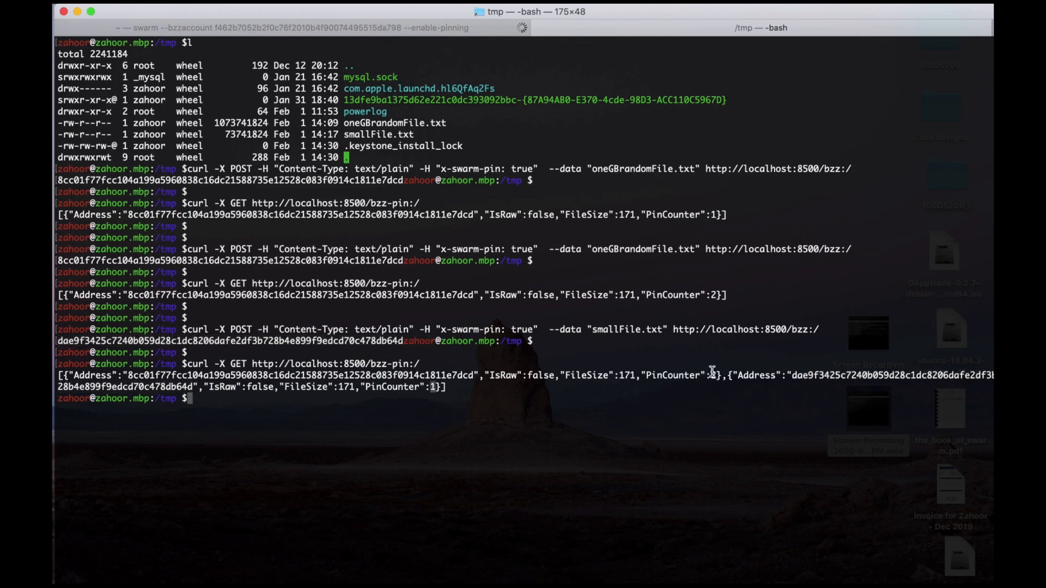
{"action": "mouse_move", "coordinate": [504, 467]}
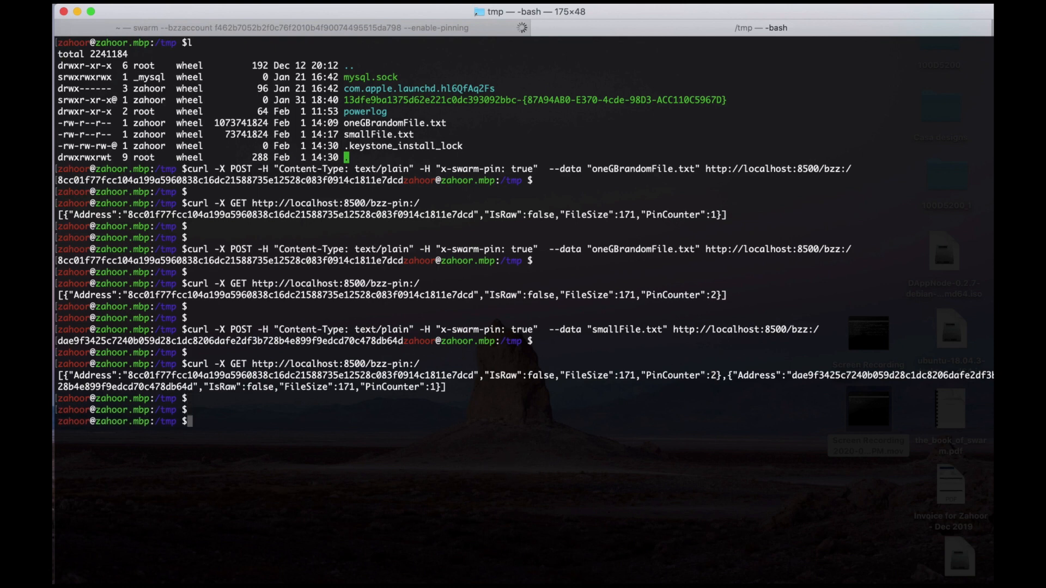
- Send a curl DELETE to bzz-pin:/ for the one-gigabyte file's hash to unpin it
{"action": "type", "text": "curl -X DELETE http://localhost:8500/bzz-pin:/8cc01f77fcc104a199a5960838c16dc21588735e12528c083f0914c1811e7dcd"}
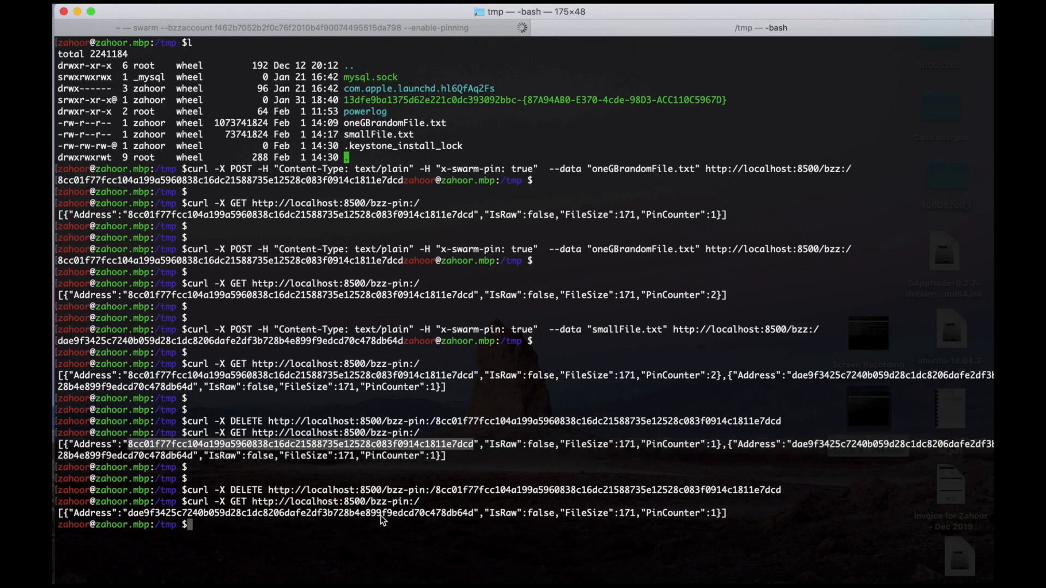
{"action": "mouse_move", "coordinate": [683, 546]}
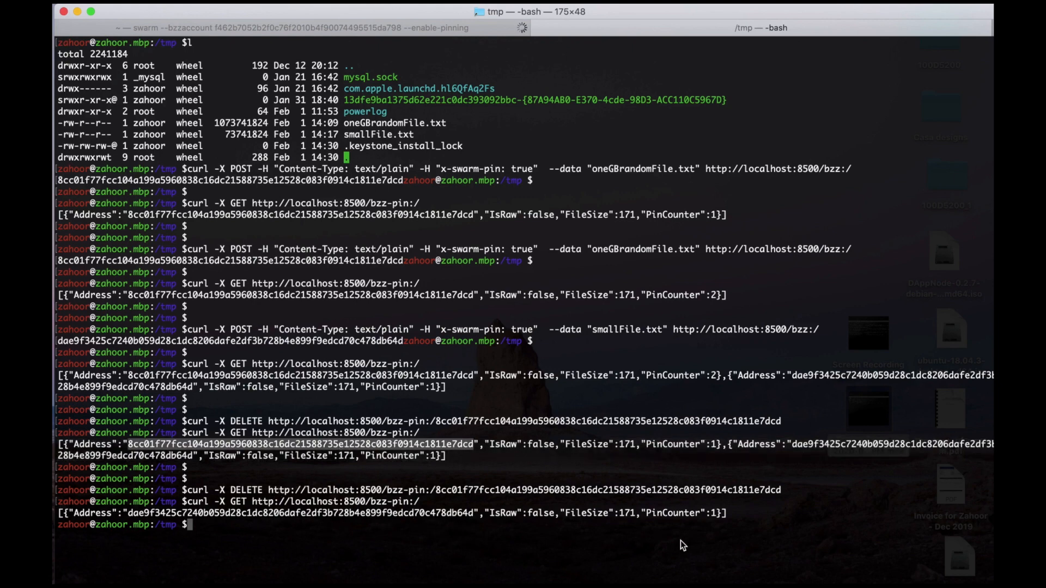